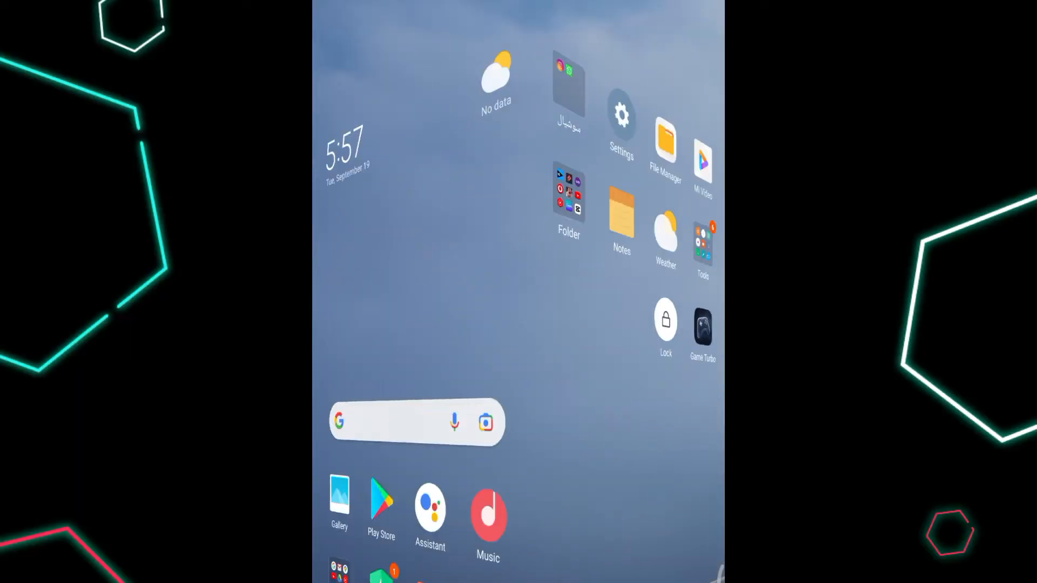
# Search the Play Store for 'face' to find the Facebook app
pyautogui.click(381, 498)
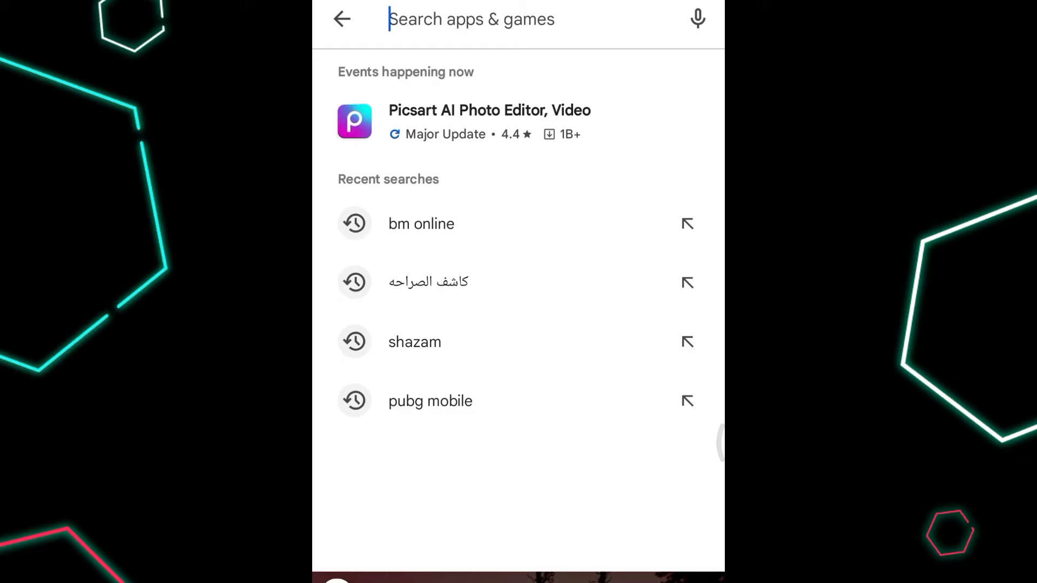
pyautogui.write('face')
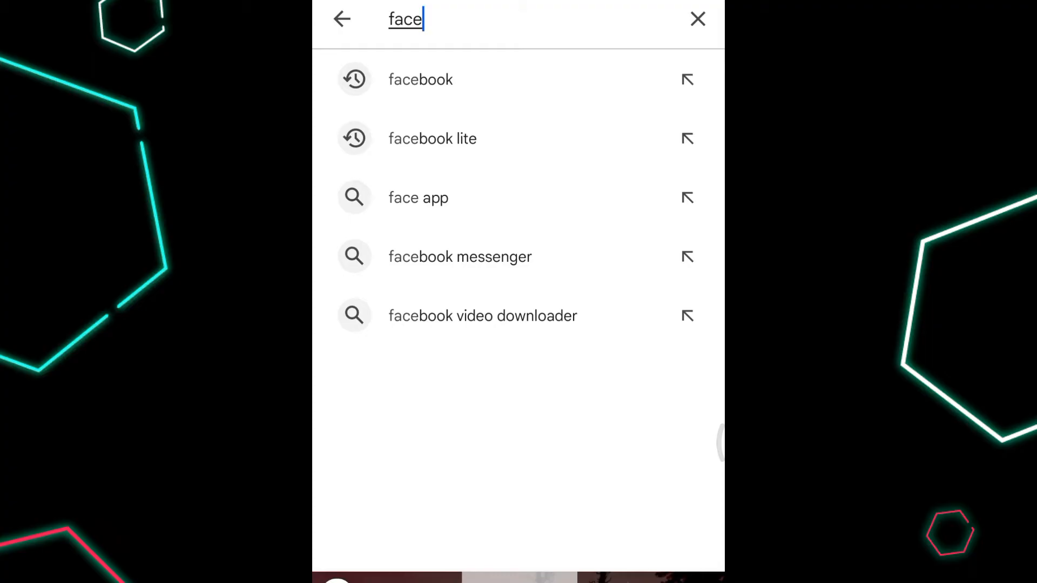
pyautogui.click(420, 79)
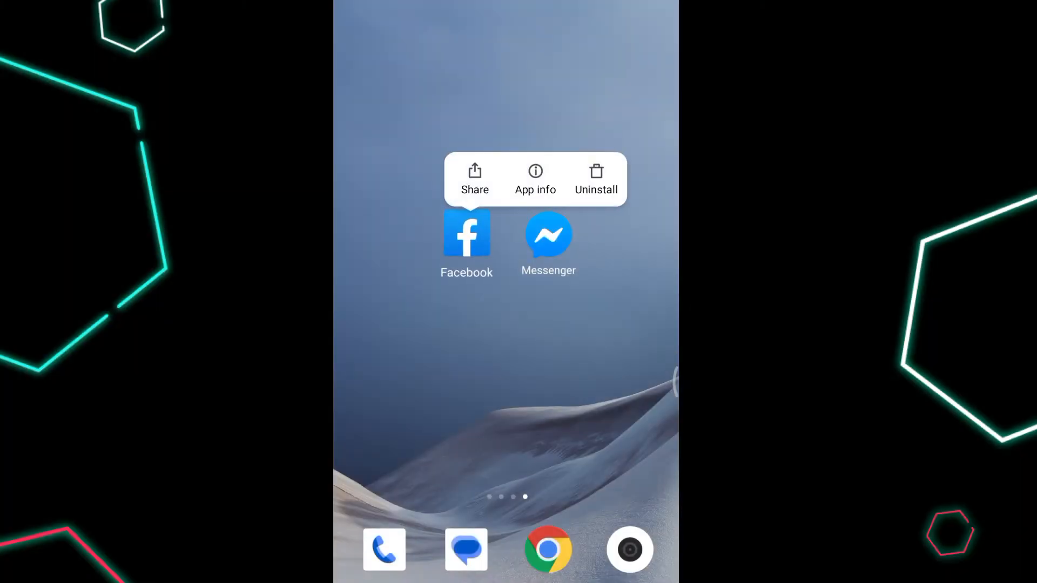
# From Facebook's app info, go to Storage and clear only the cache, confirming with OK
pyautogui.click(535, 178)
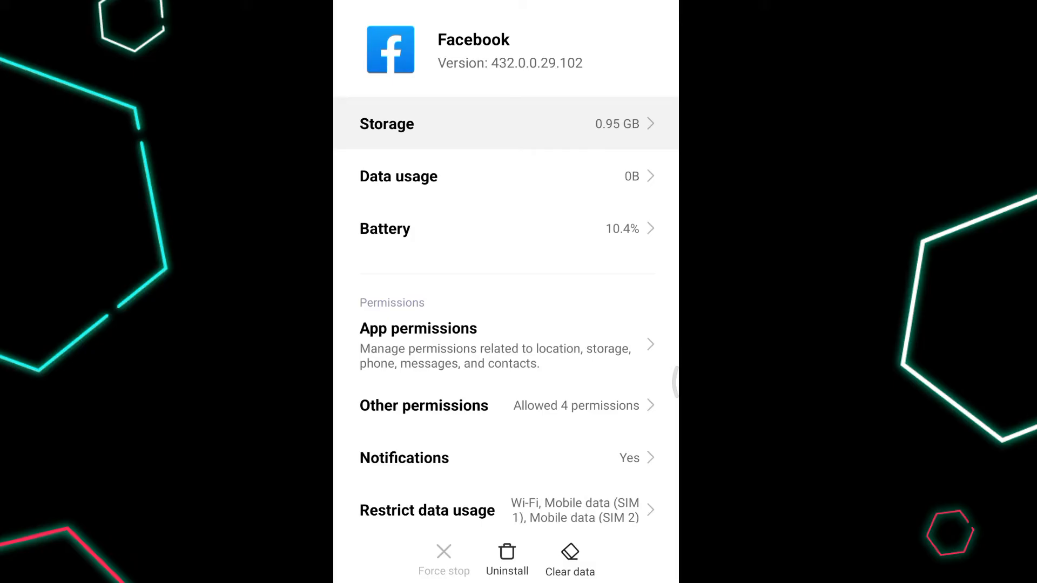
pyautogui.click(569, 559)
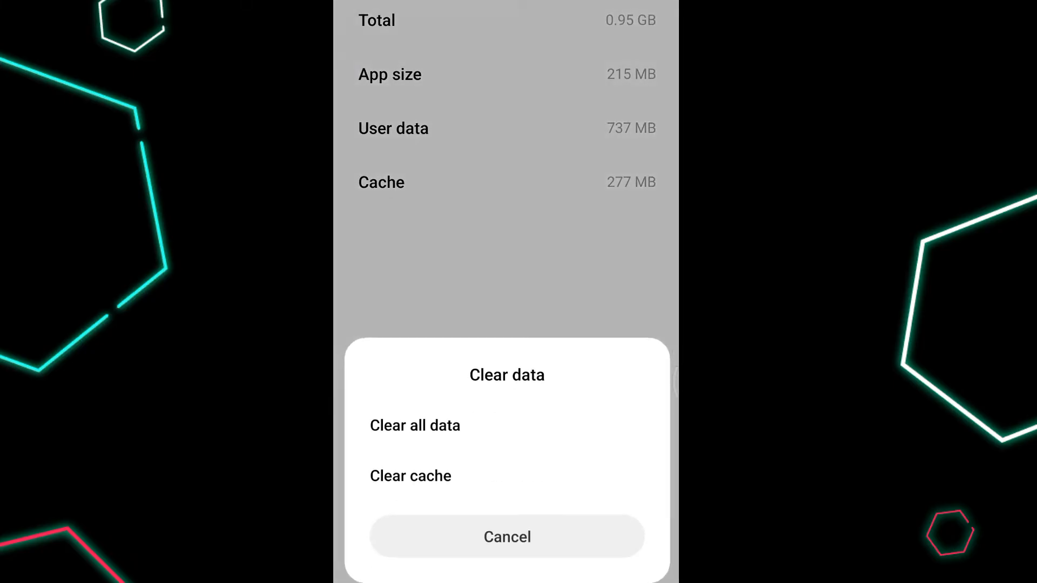
pyautogui.click(410, 475)
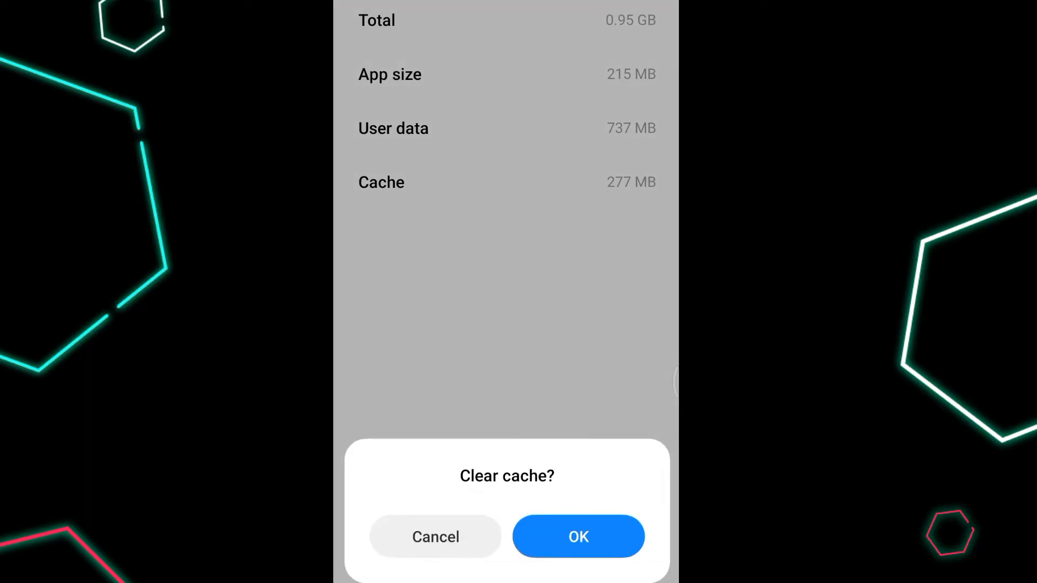
pyautogui.click(577, 536)
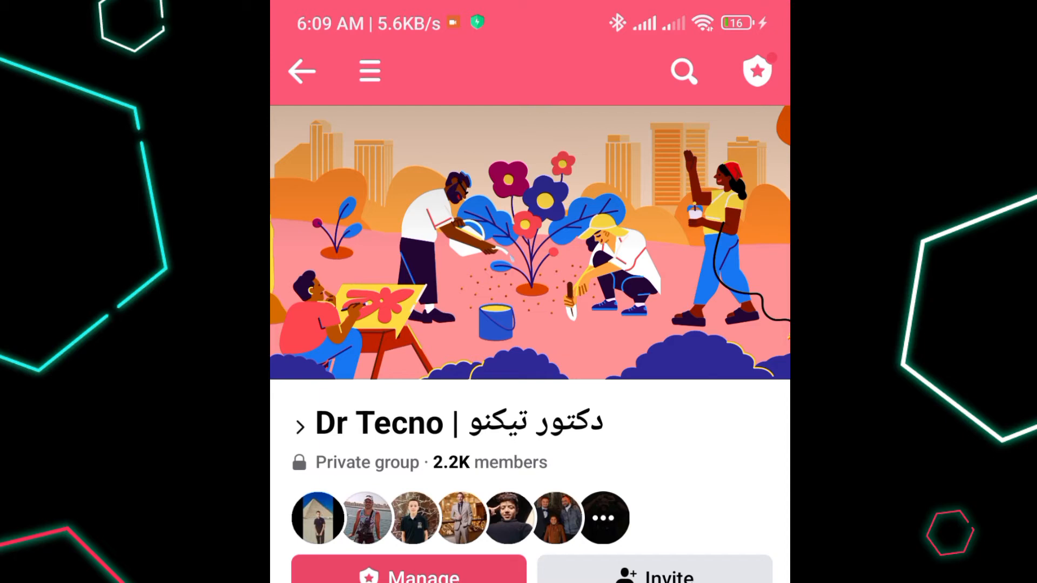
# Review the Dr Tecno group's admin tools and scroll through the items to review
pyautogui.click(408, 572)
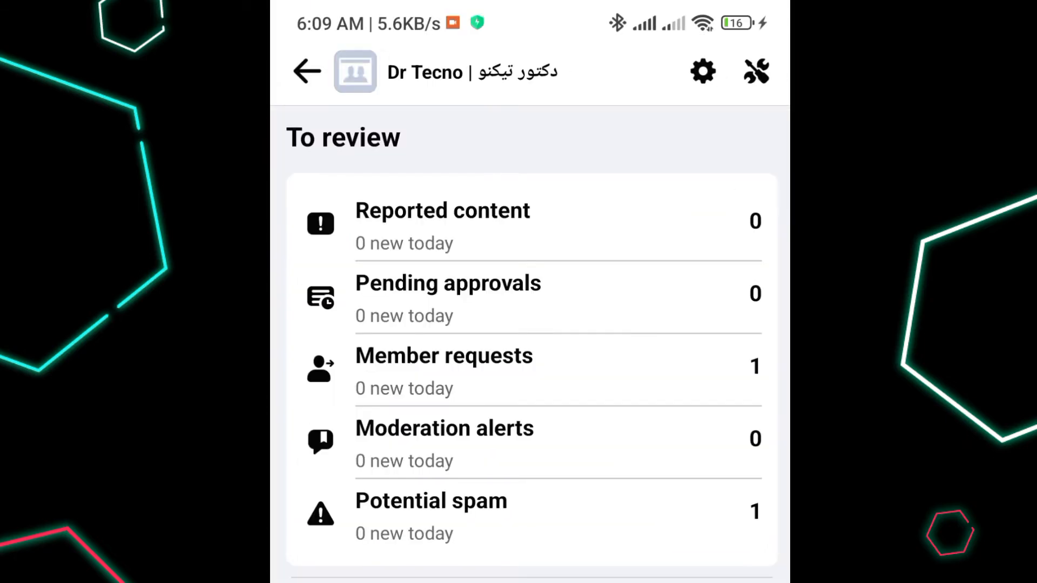
pyautogui.scroll(-3)
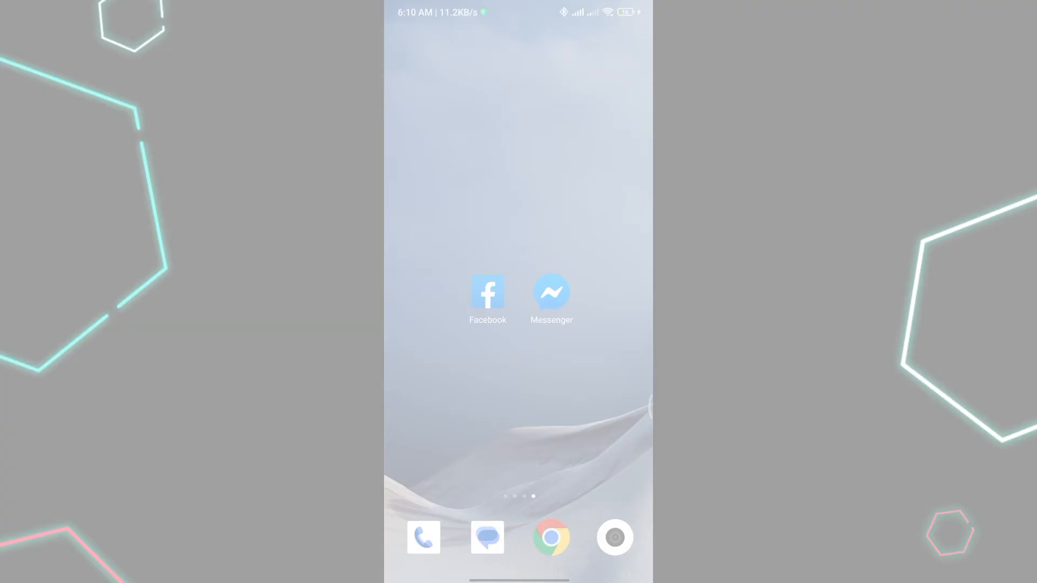
# Reopen the Dr Tecno group, start a new post and switch on Post anonymously
pyautogui.click(486, 292)
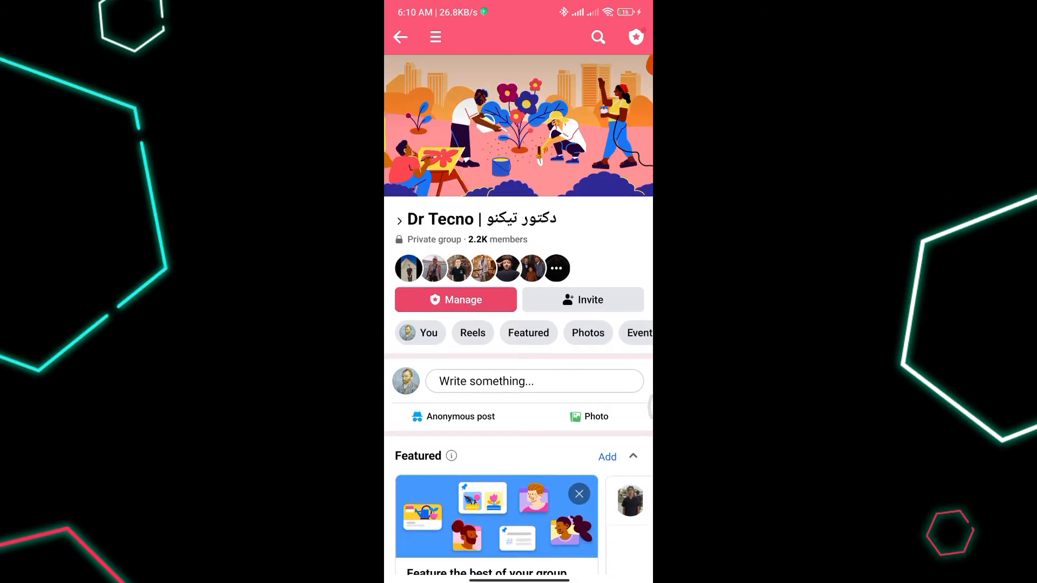
pyautogui.click(534, 381)
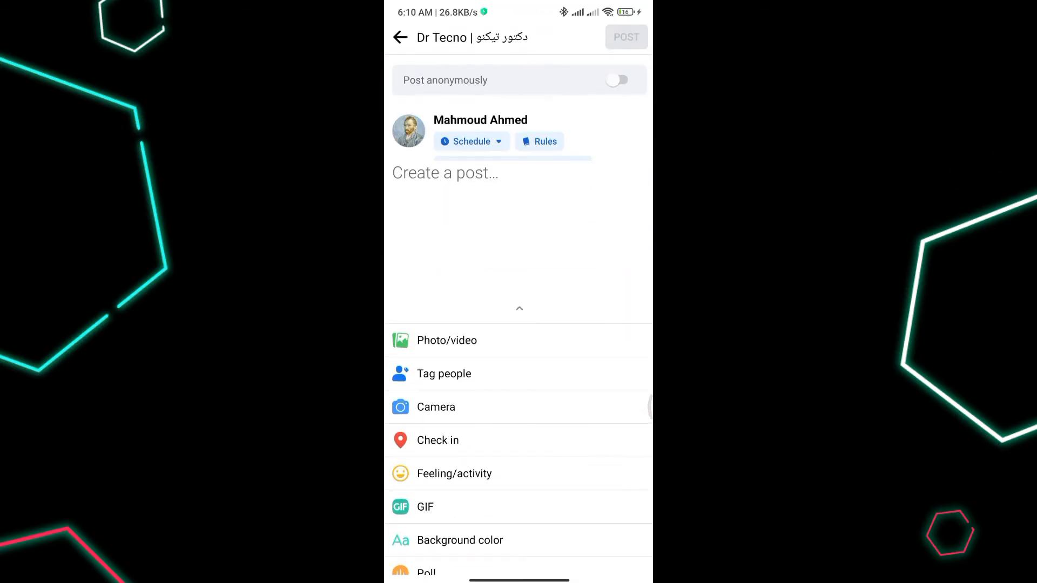
pyautogui.click(615, 79)
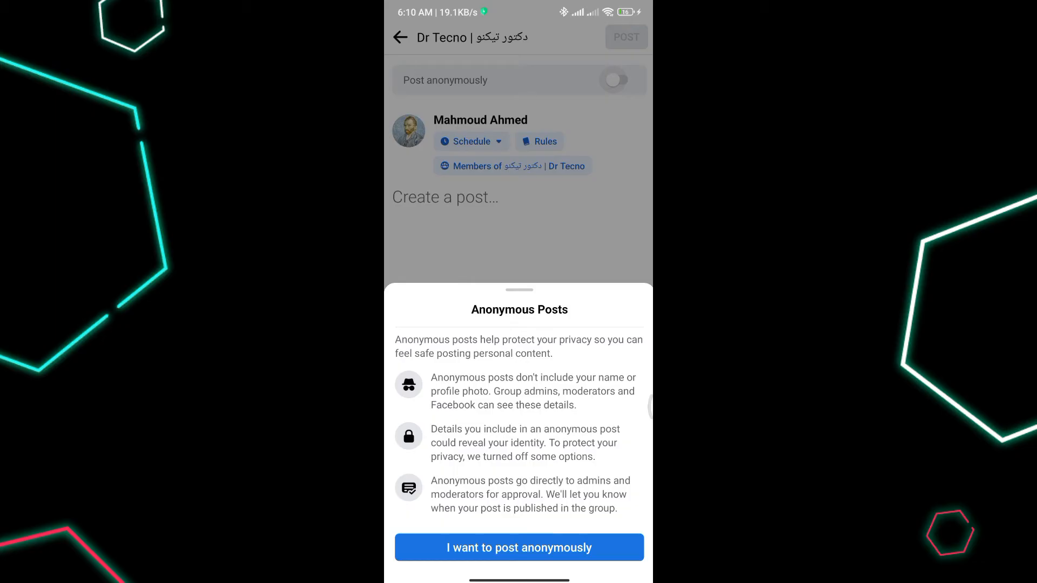
# Confirm wanting to post anonymously, then toggle and confirm the option a second time
pyautogui.click(519, 547)
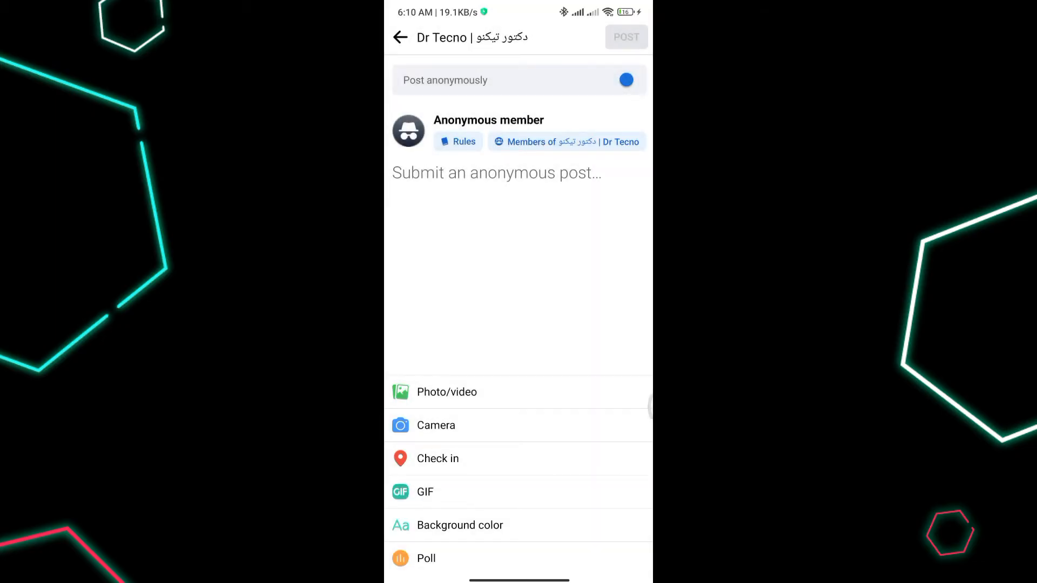
pyautogui.click(625, 80)
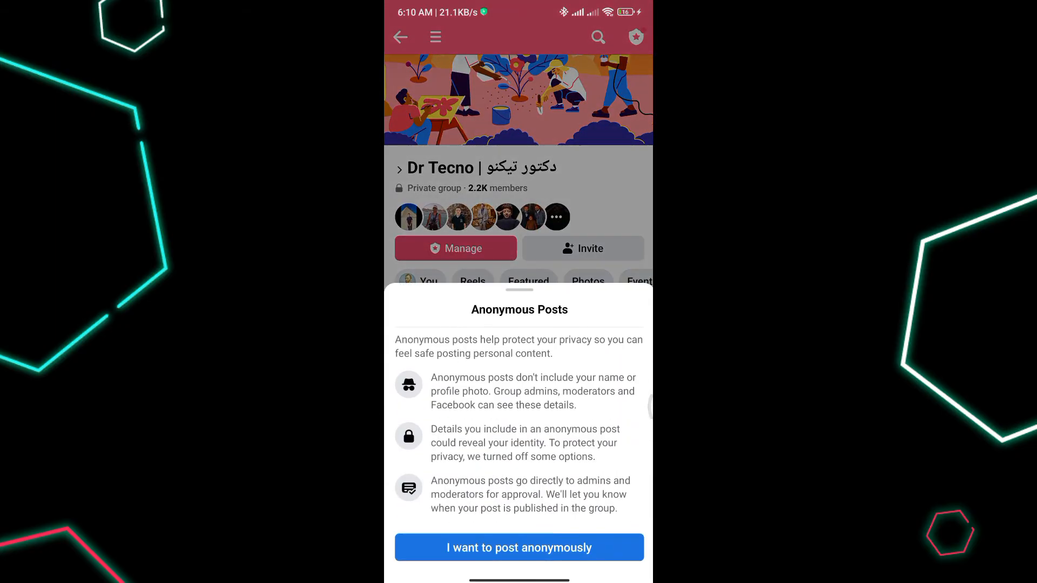
pyautogui.click(519, 548)
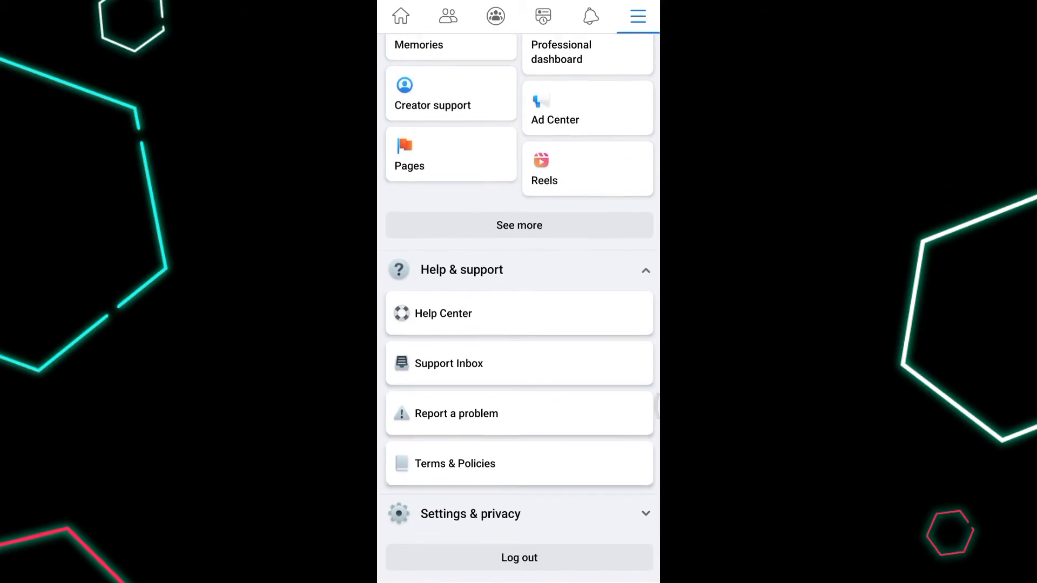
# From Report a problem, turn off Shake phone to report and accept the instructions
pyautogui.click(460, 269)
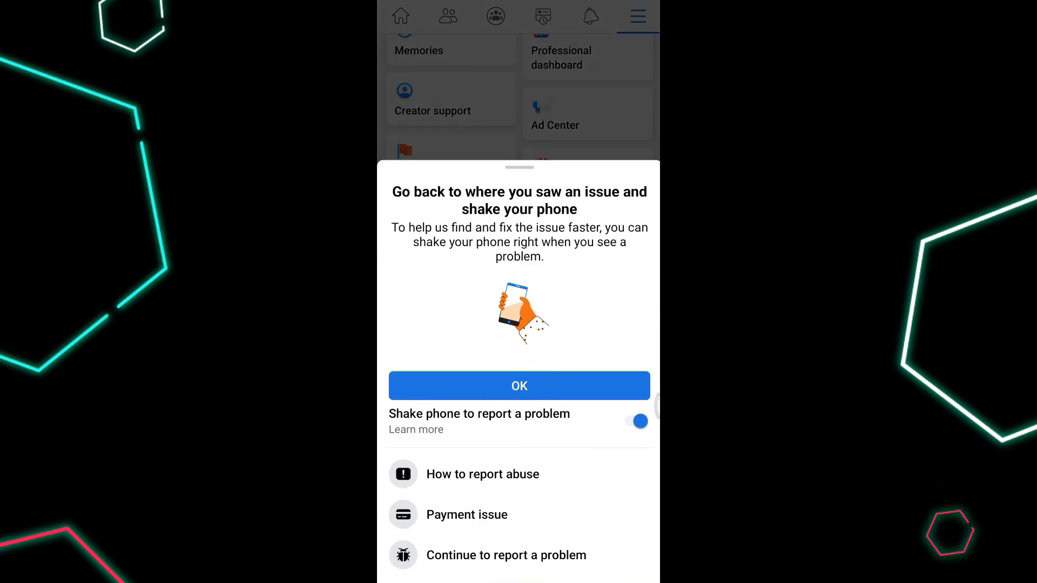
pyautogui.click(637, 421)
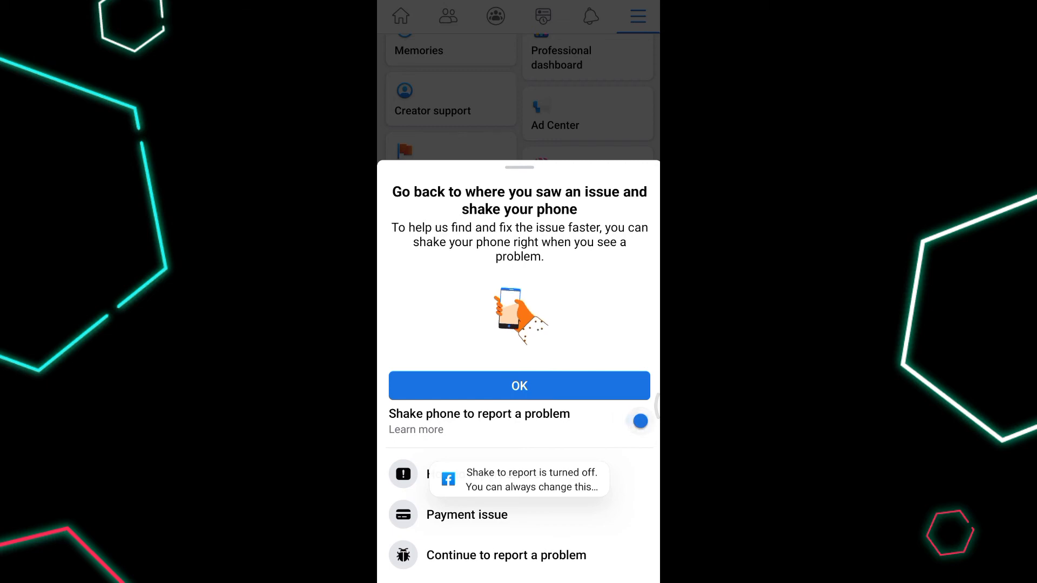
pyautogui.click(519, 385)
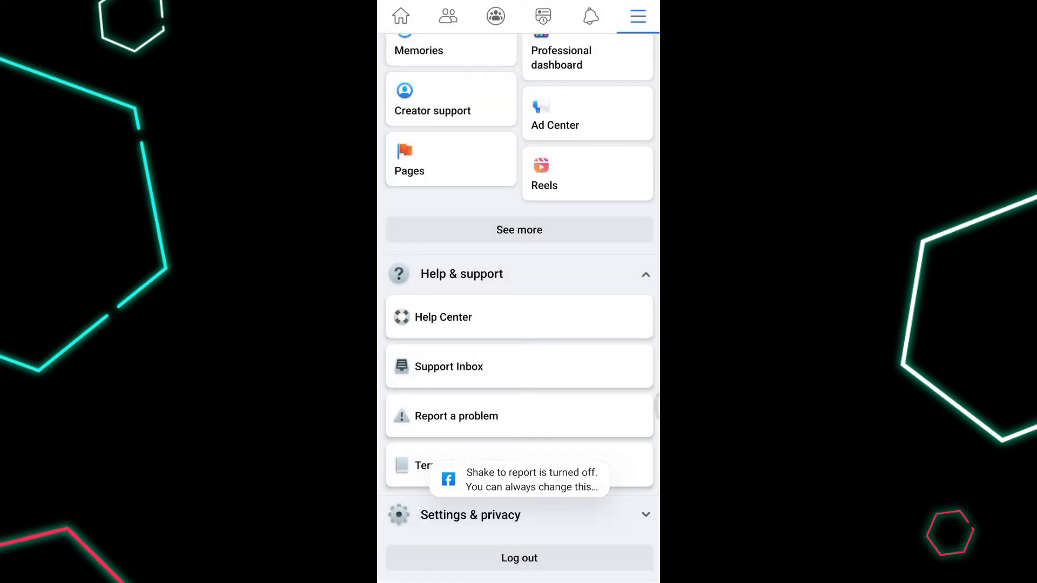
pyautogui.scroll(-3)
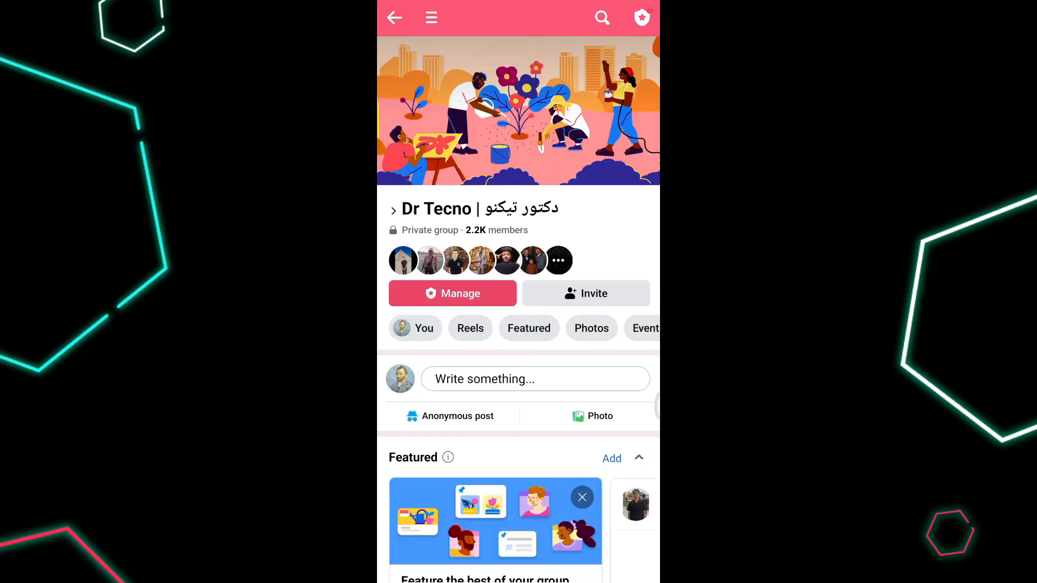
# Start a new post in the Dr Tecno group, from which the problem report is launched by shaking
pyautogui.click(534, 379)
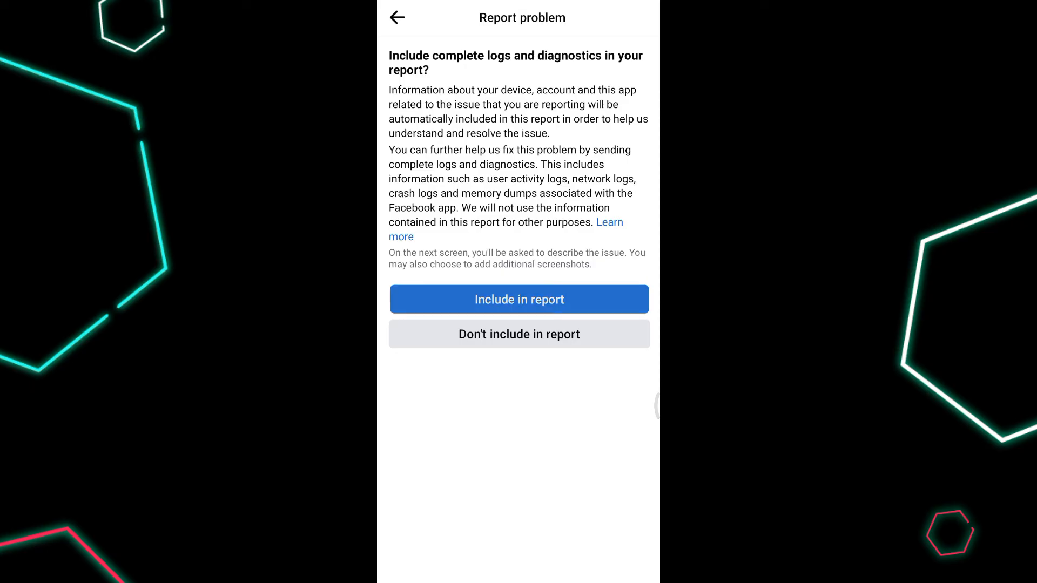
# Answer the logs question and describe the issue: 'I have a problem with the anonymous posting feature. The feature is enabled by the ow...'
pyautogui.click(519, 299)
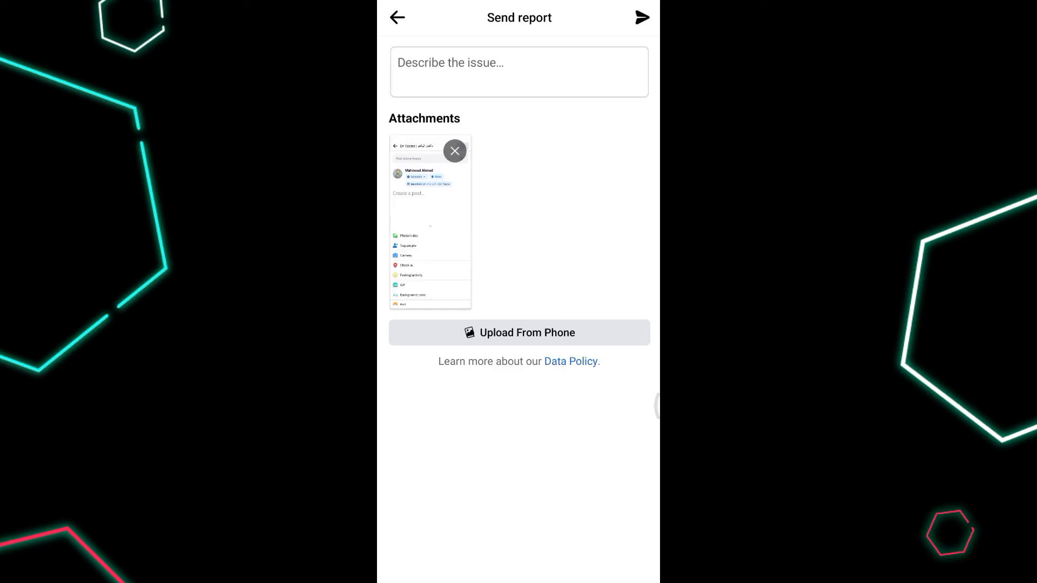
pyautogui.click(518, 71)
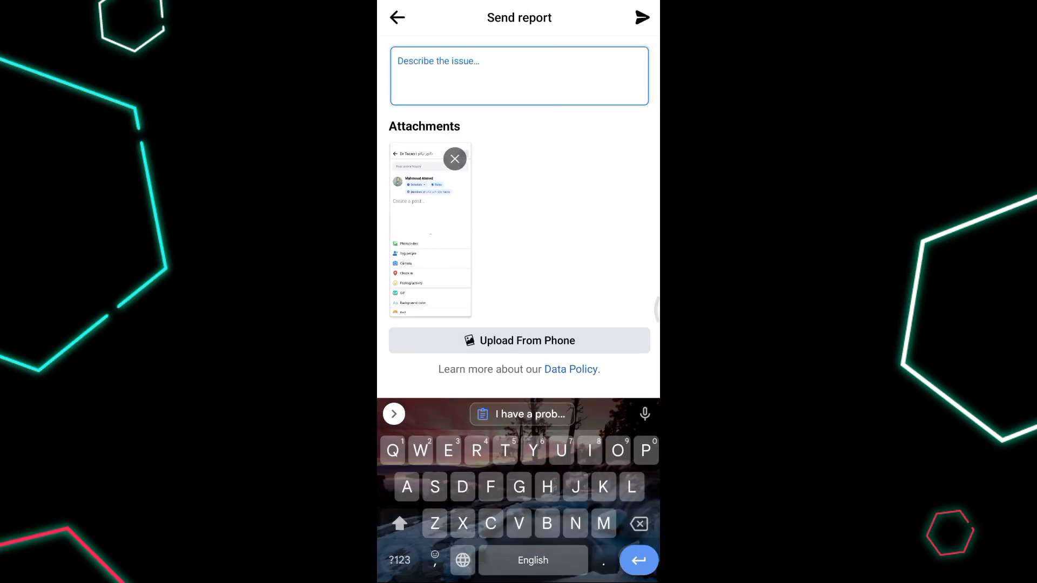
pyautogui.write('I have a problem with the anonymous posting feature. The feature is enabled by the owner of the group, but it does not appear for me to use it.')
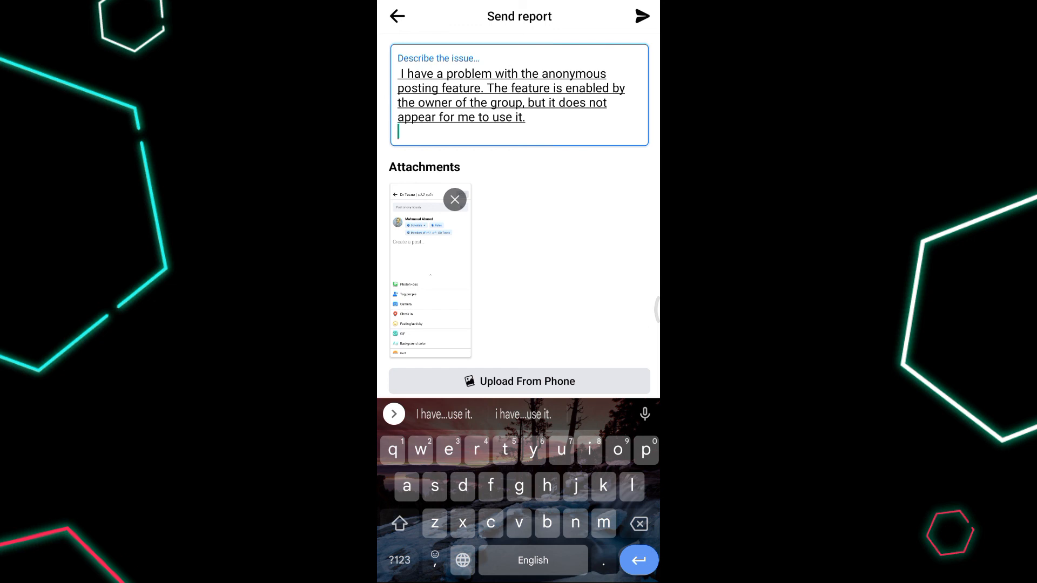